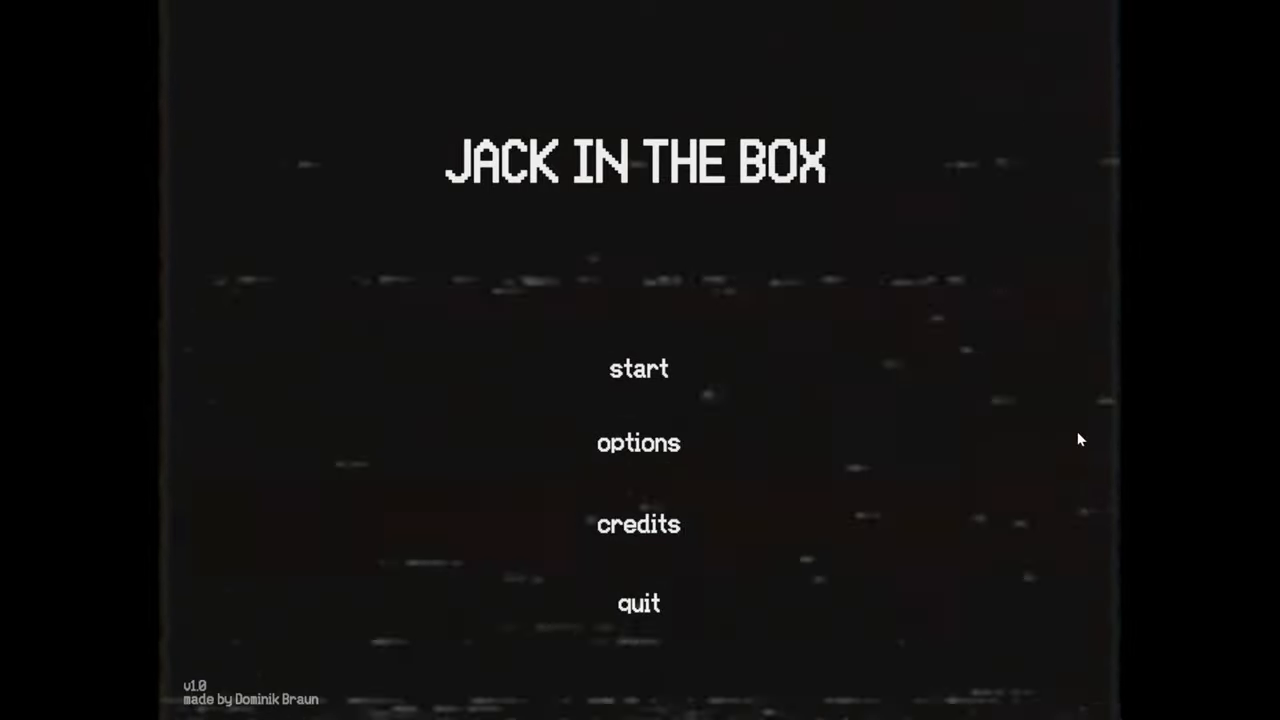
mouse_move(1070, 306)
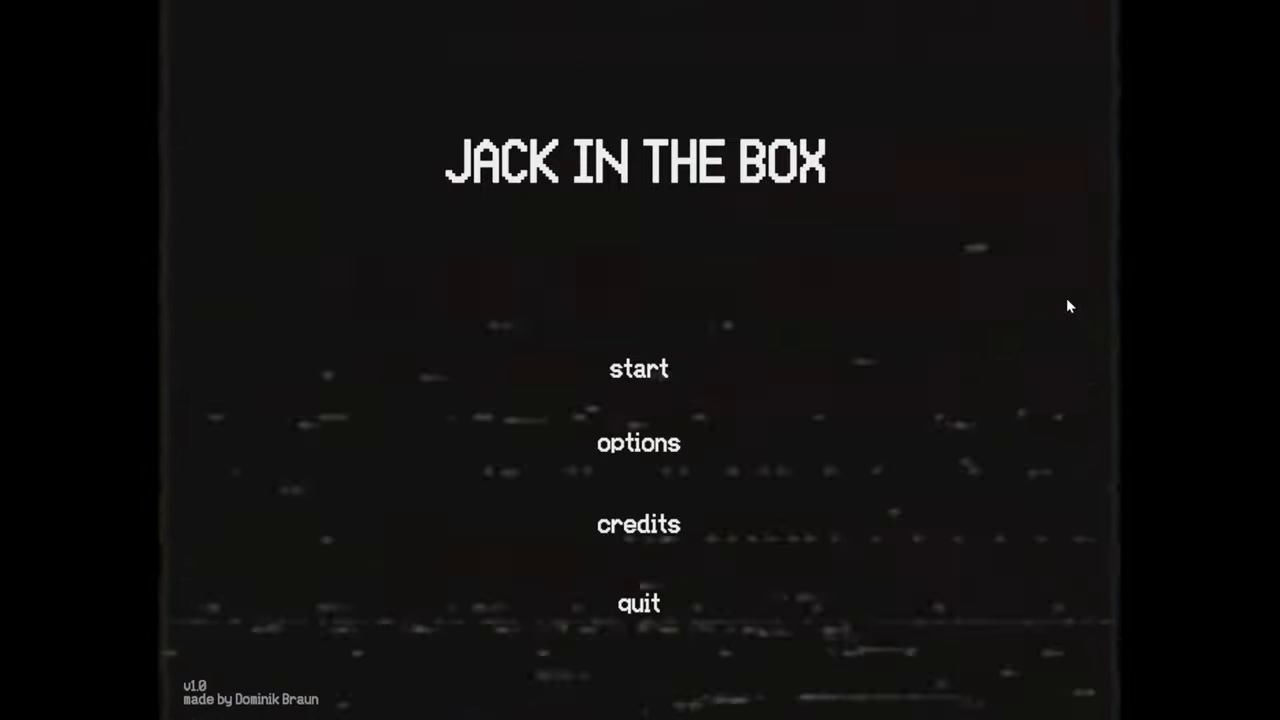
mouse_move(658, 264)
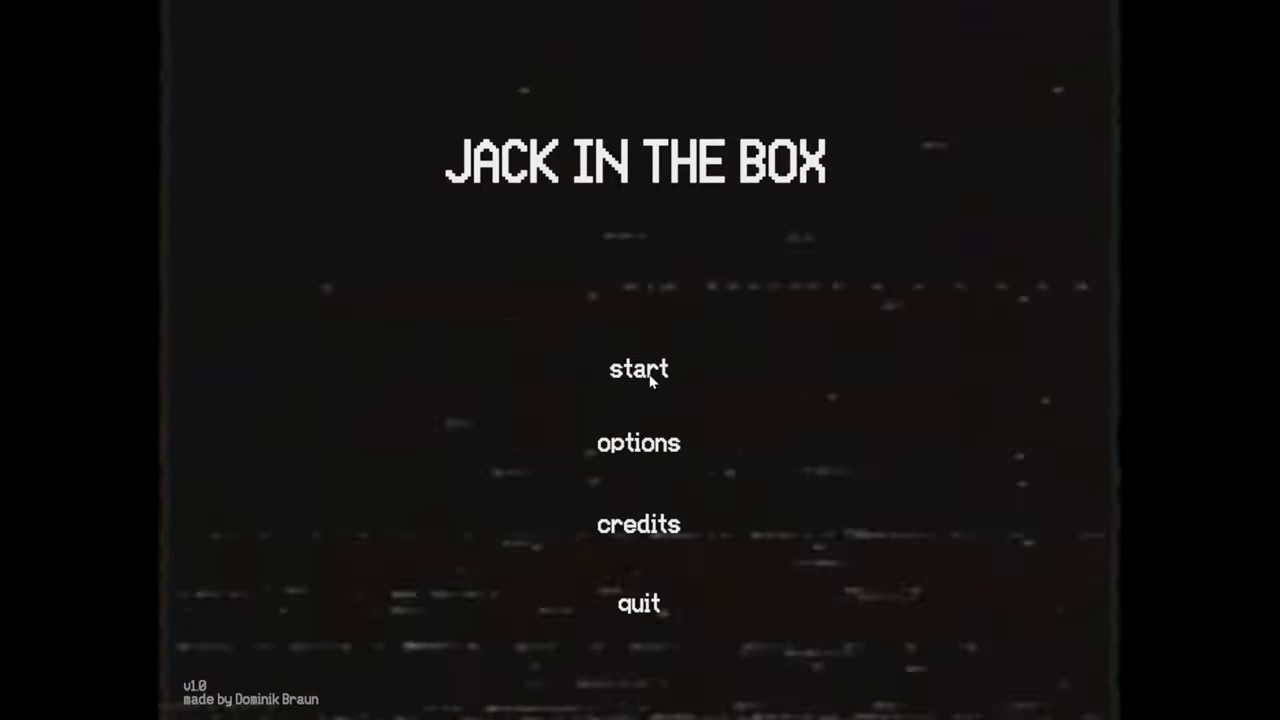
Try the music box, learn its handle is missing, pause to confirm the objective, then resume play.
left_click(638, 368)
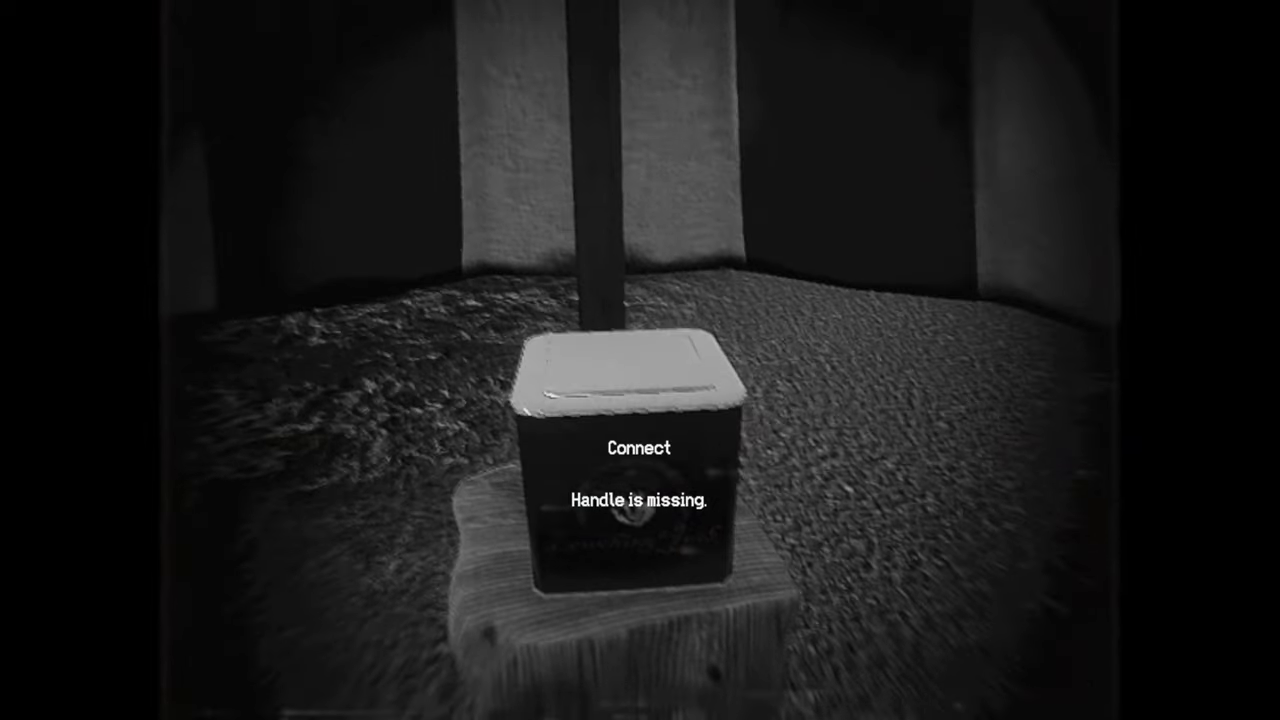
key("Escape")
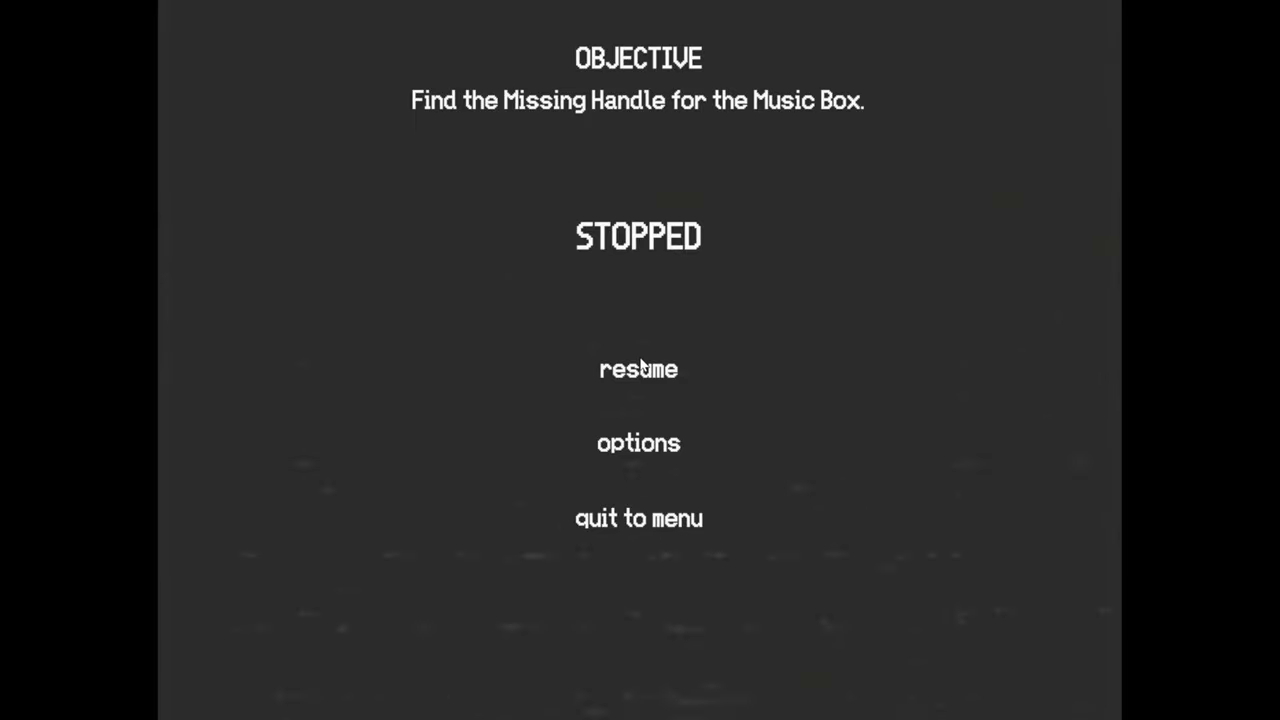
left_click(638, 368)
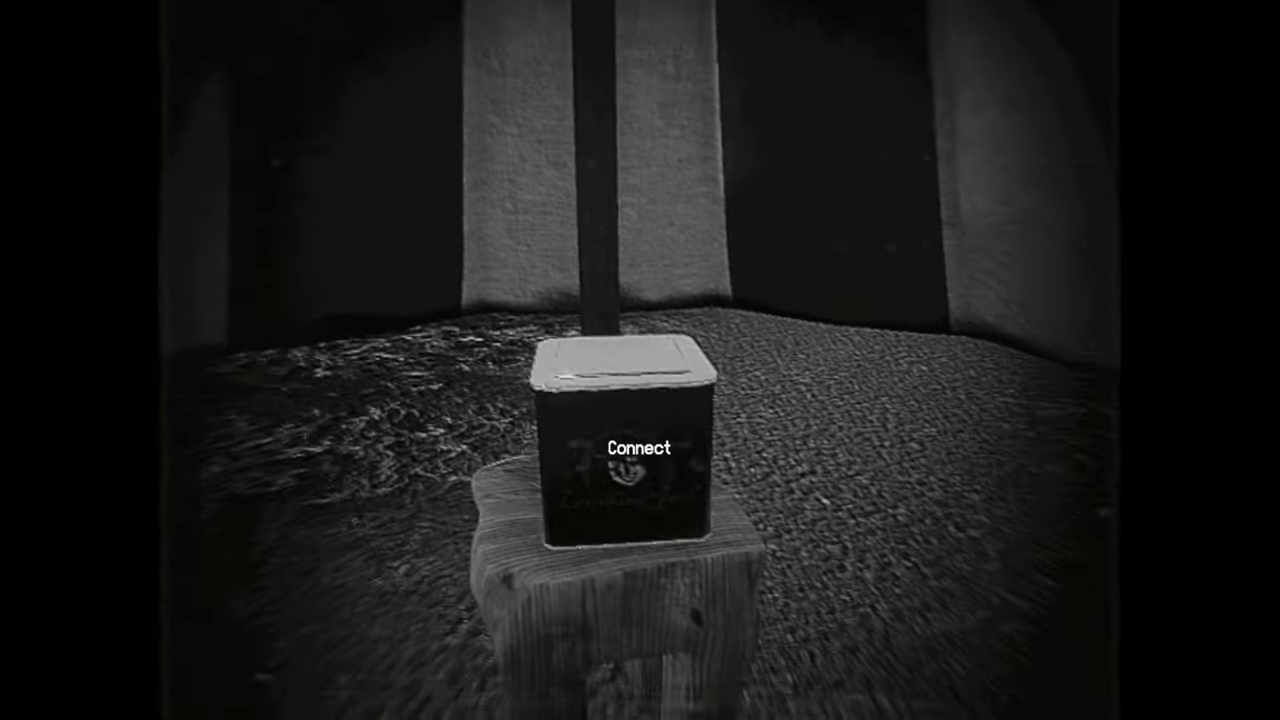